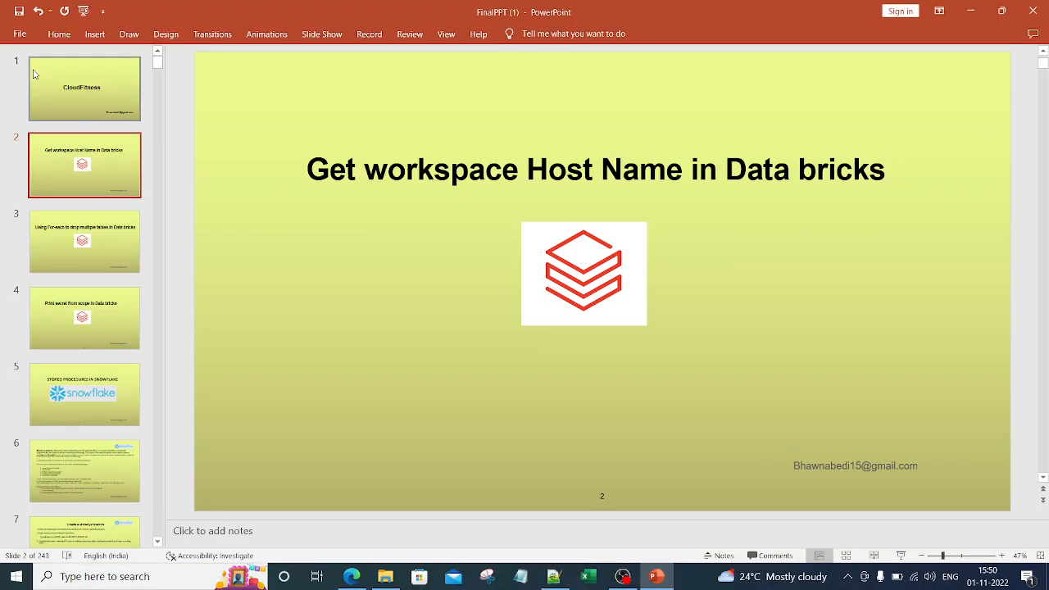
Move from the title slide to the get workspaceHostName Databricks notebook.
click(352, 576)
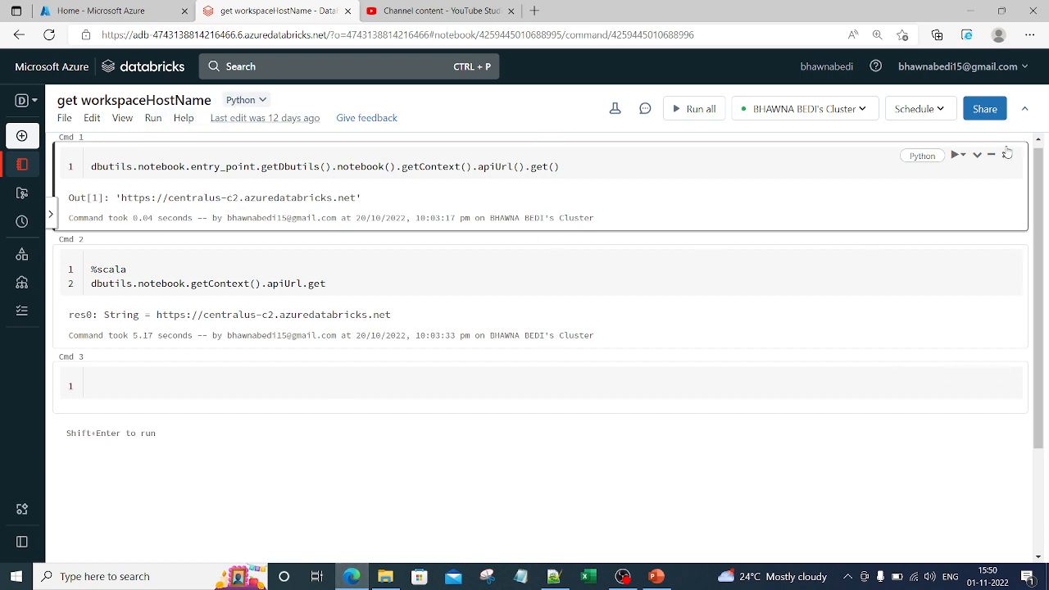
Rerun the Python apiUrl cell for the centralus-c2 URL and highlight 'dbutils' in the code.
click(954, 154)
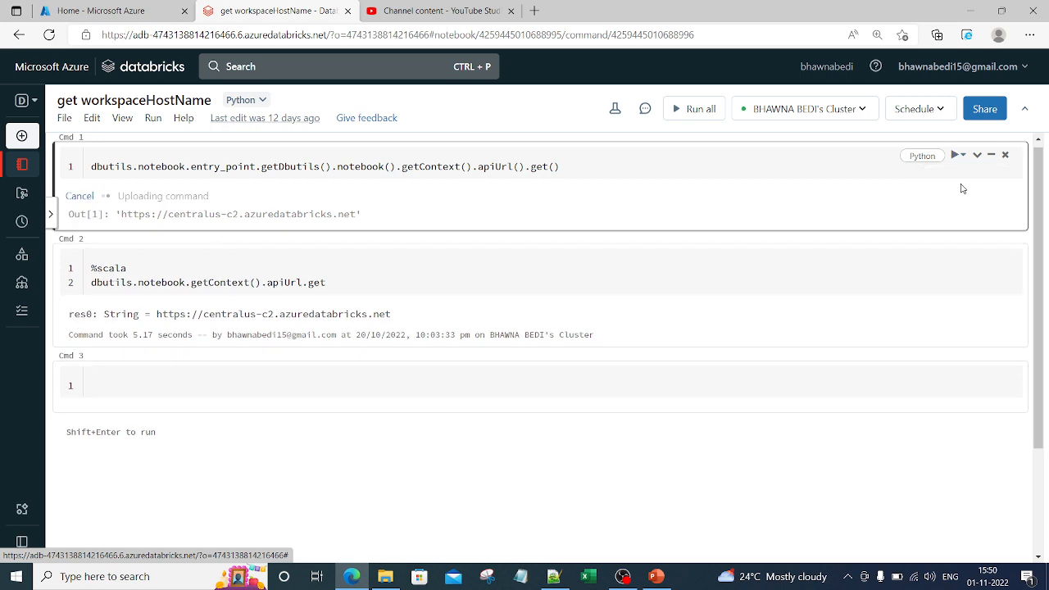
click(693, 109)
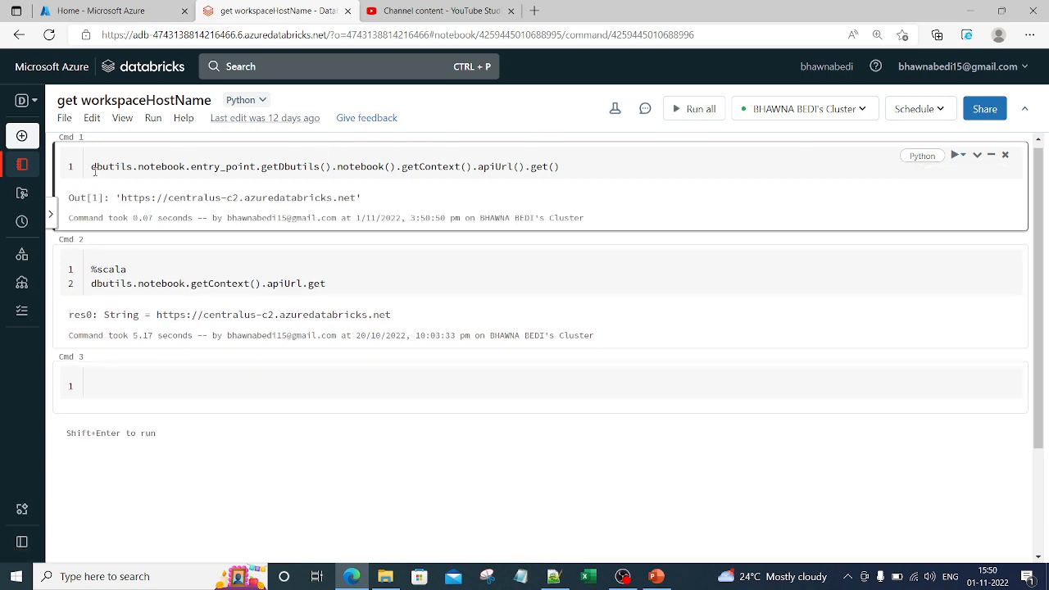
double_click(110, 167)
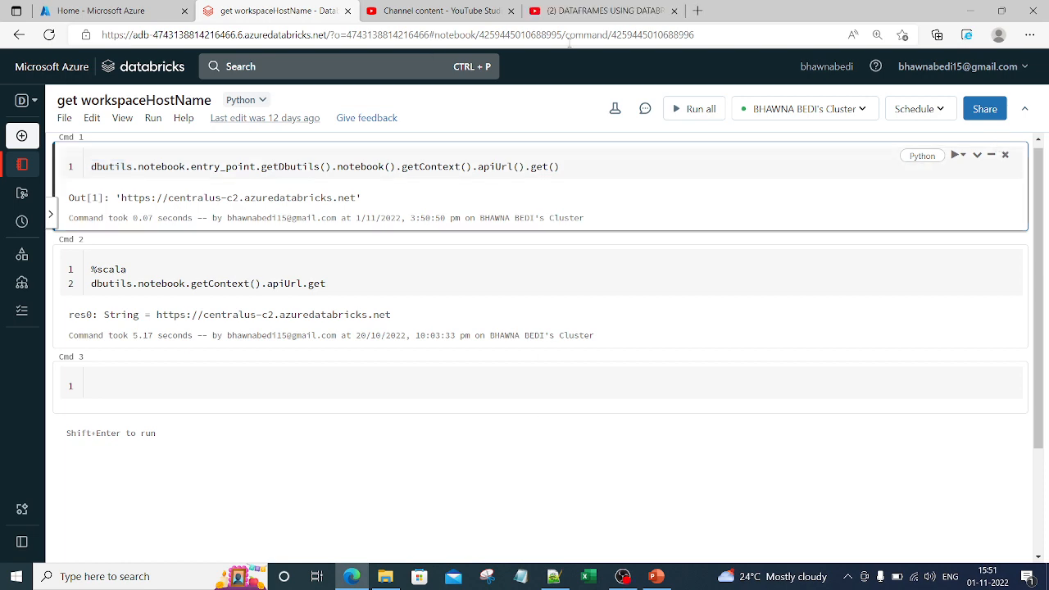
Open the CloudFitness DBUTIL WIDGETS video tab, then return to the Databricks notebook.
click(603, 10)
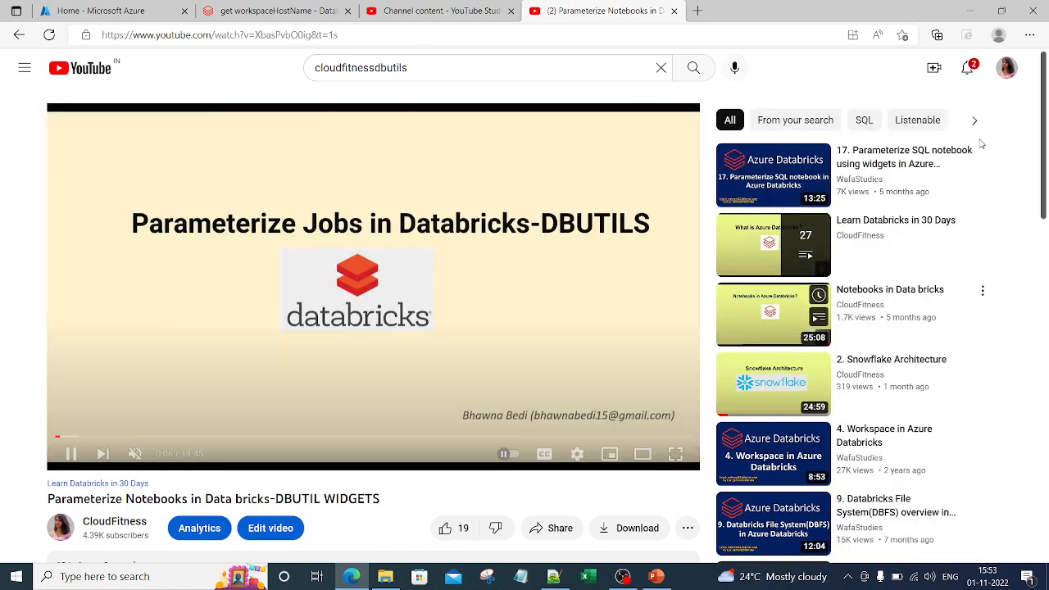
mouse_move(973, 222)
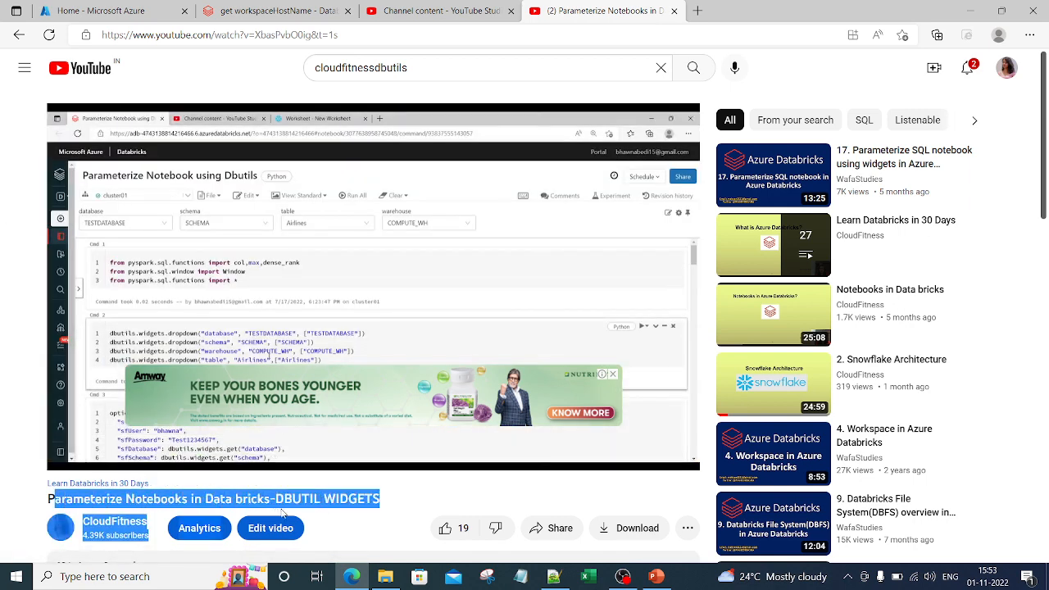
mouse_move(387, 504)
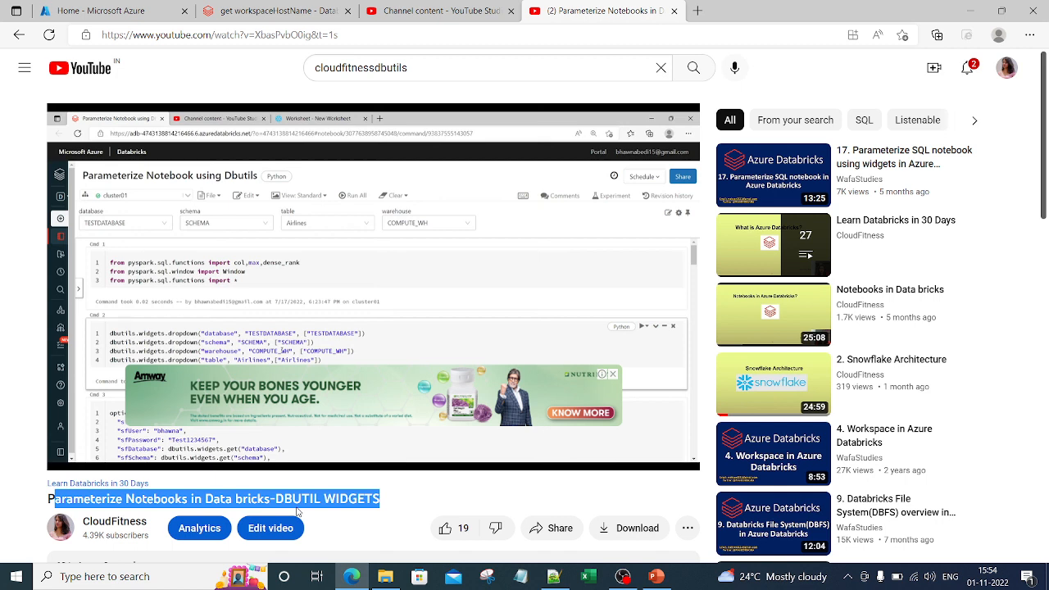
mouse_move(298, 511)
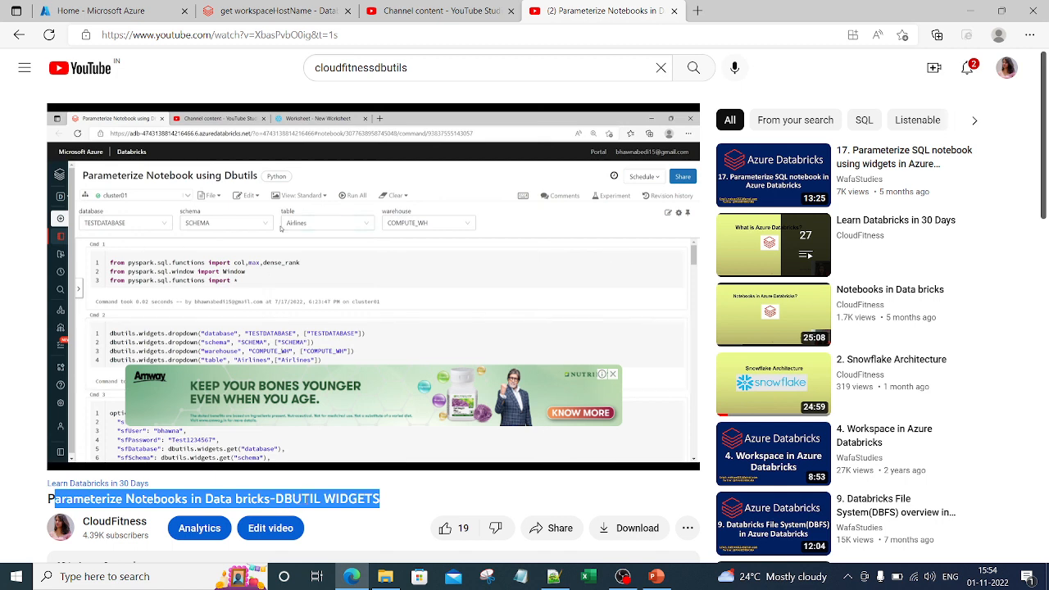
click(278, 10)
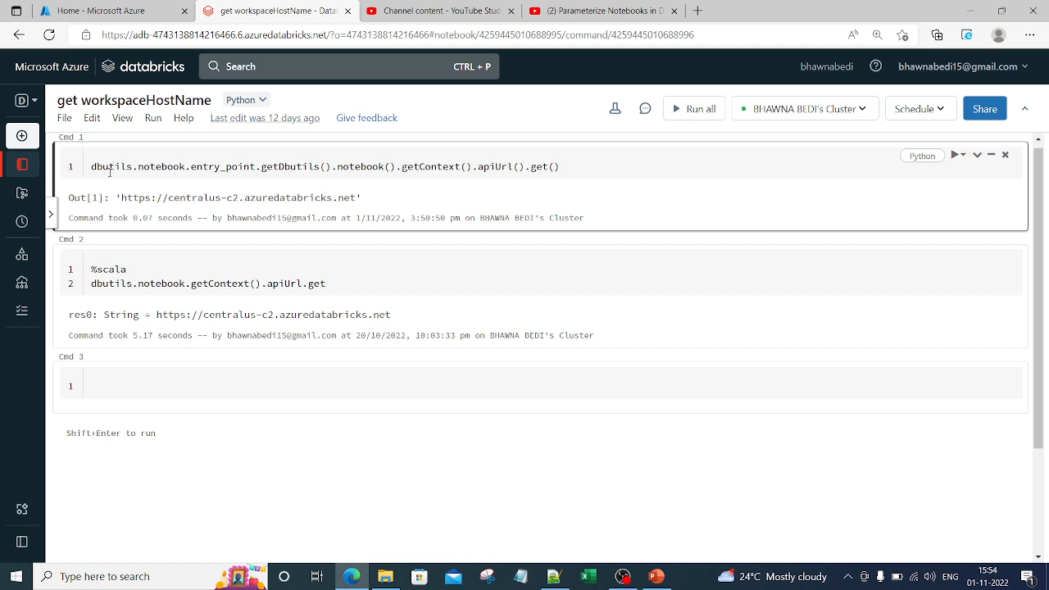
Highlight dbutils, the full command and entry_point in Cmd 1, then rerun the Python cell.
double_click(111, 166)
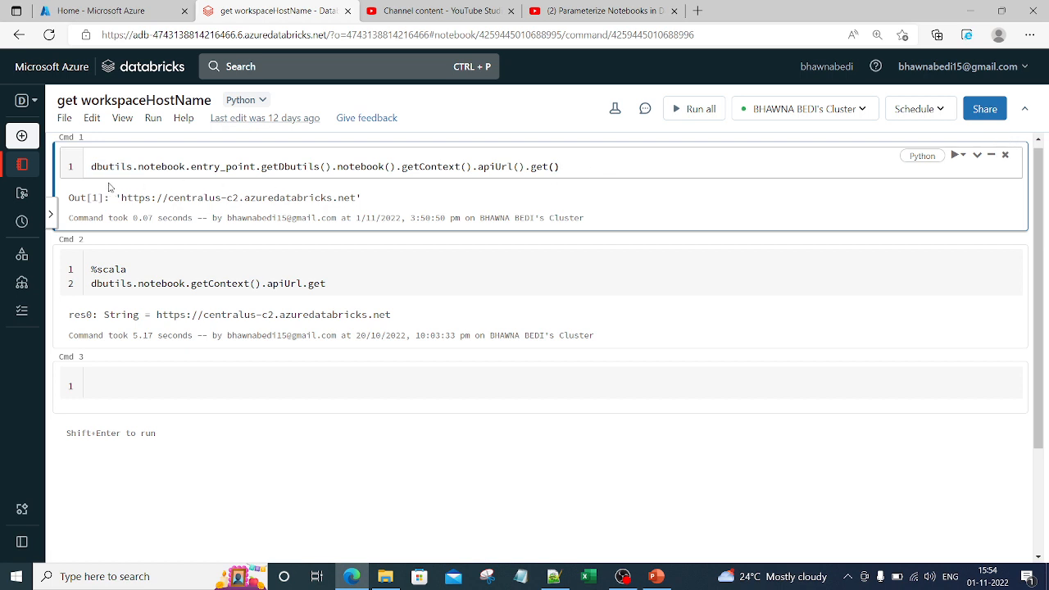
triple_click(328, 166)
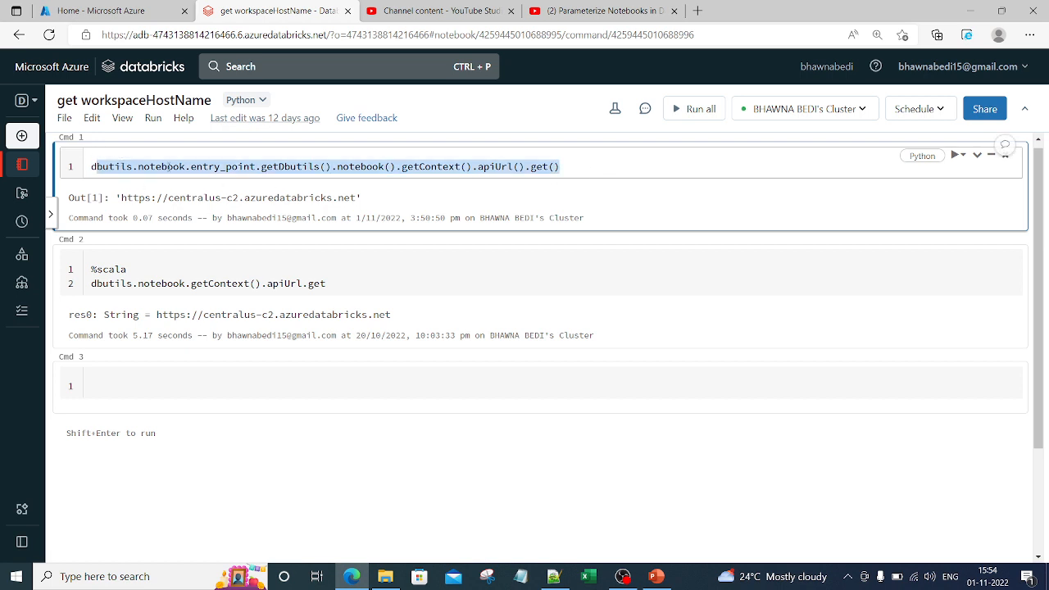
double_click(221, 166)
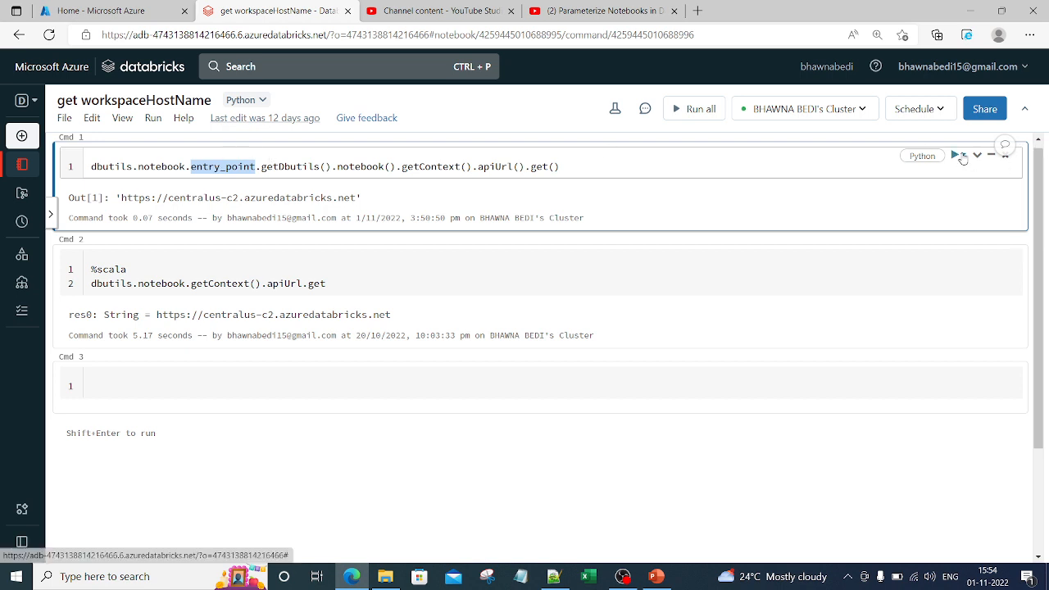
click(954, 155)
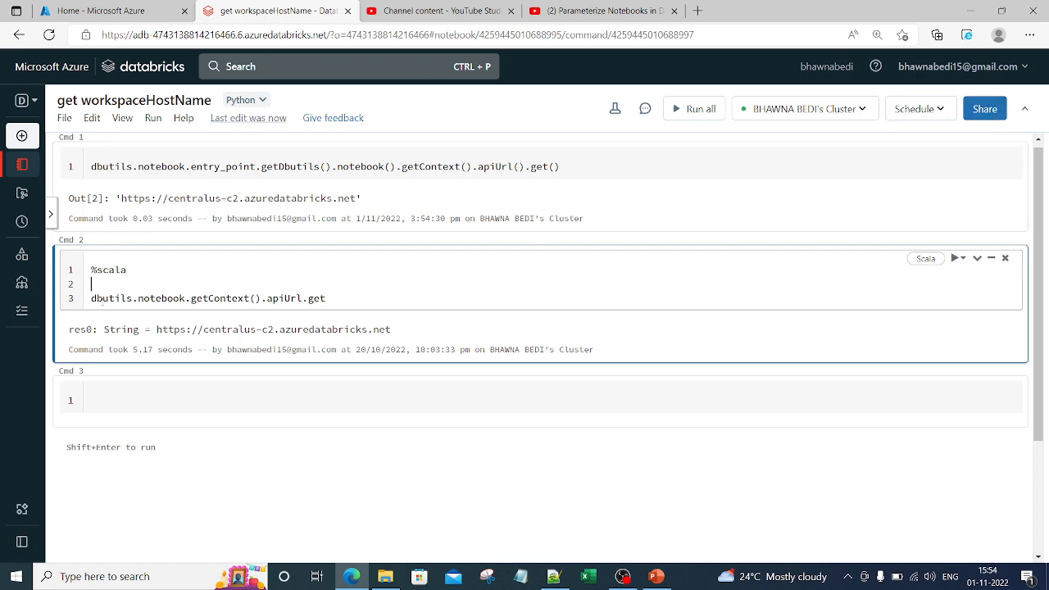
Highlight dbutils, notebook and getContext in Cmd 2, run the Scala cell, select the URL output.
double_click(110, 297)
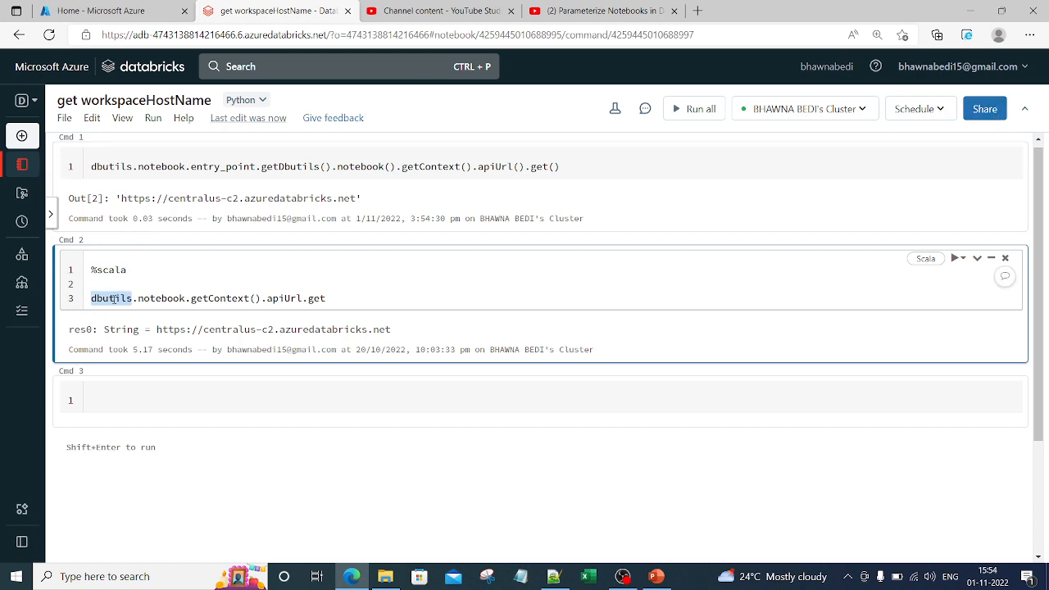
double_click(161, 298)
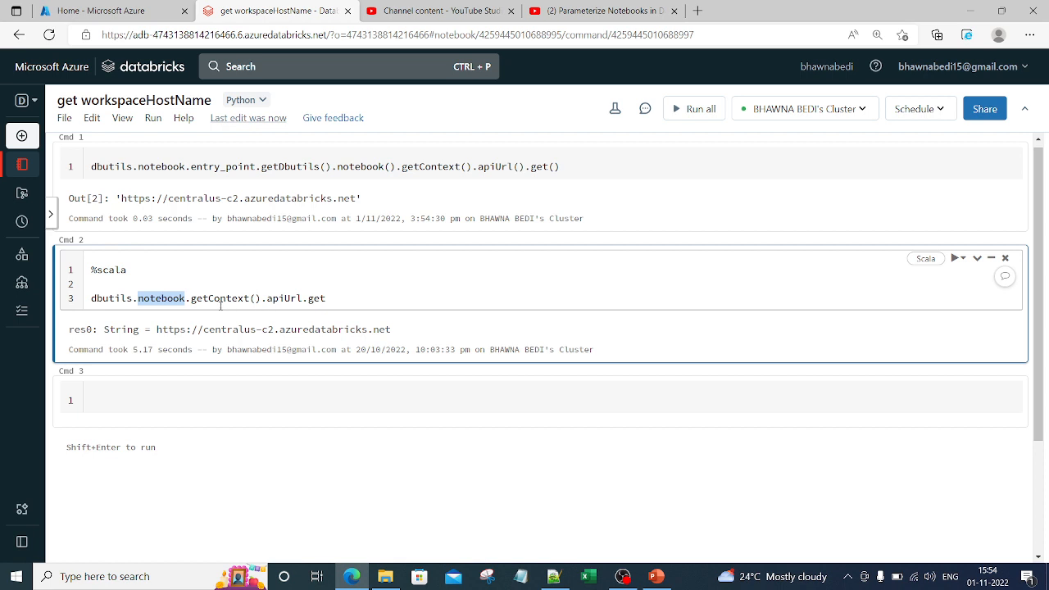
double_click(219, 298)
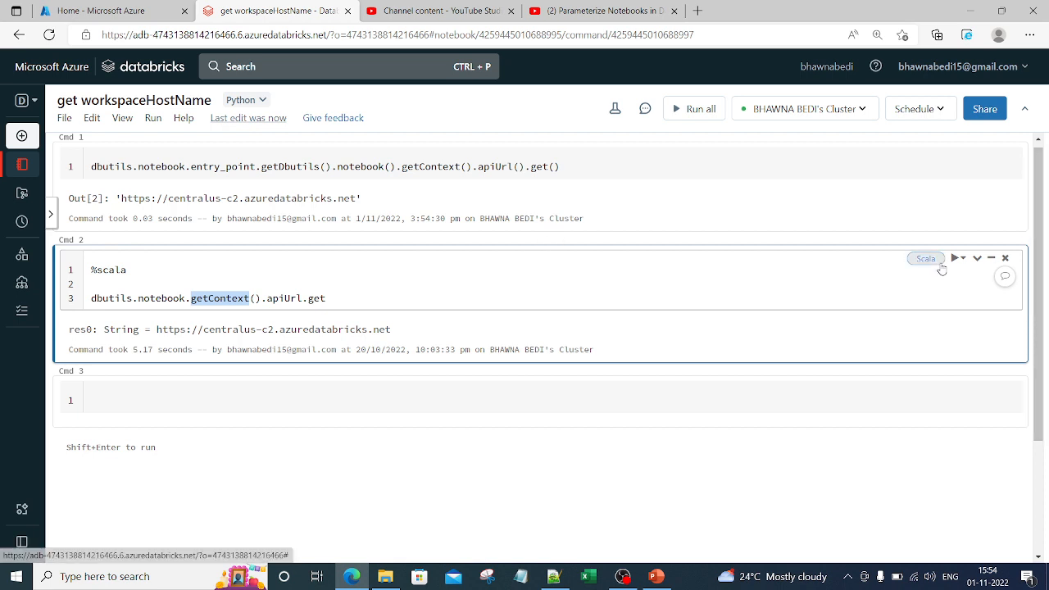
click(955, 258)
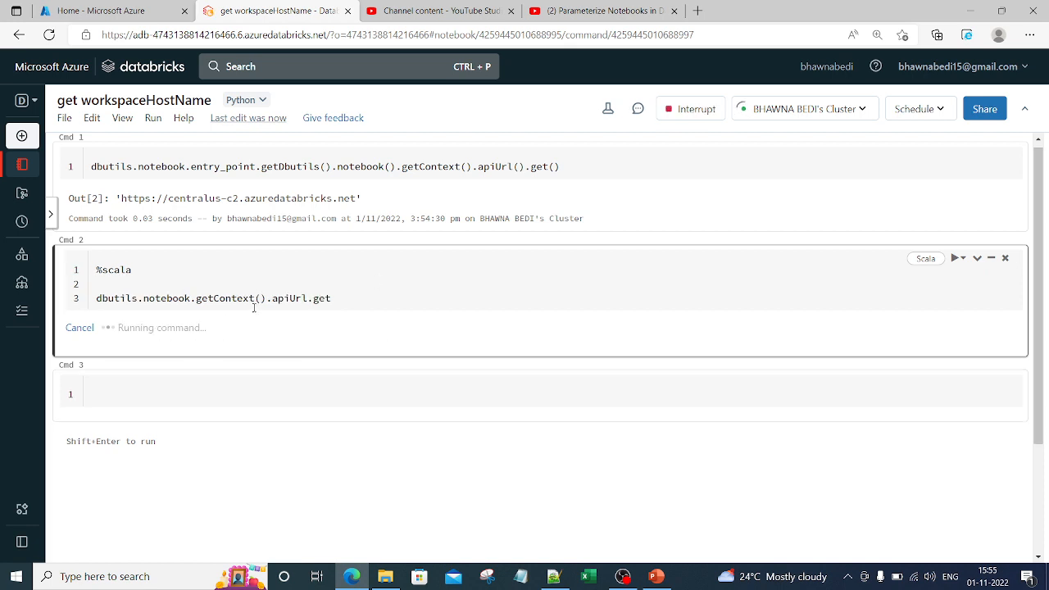
double_click(164, 198)
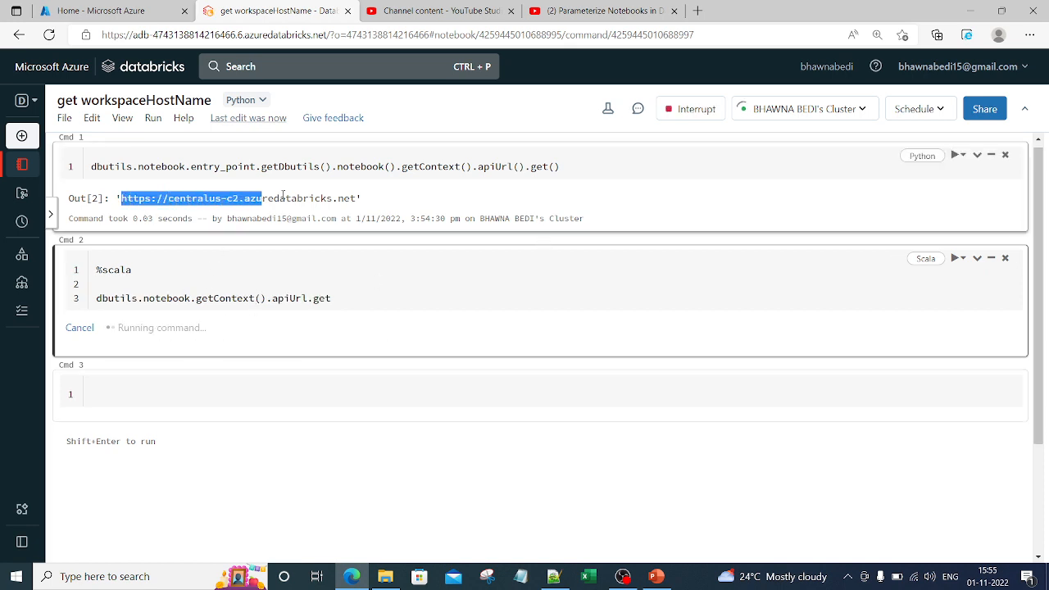